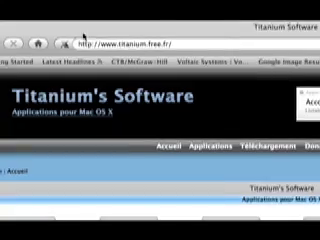
pyautogui.scroll(-3)
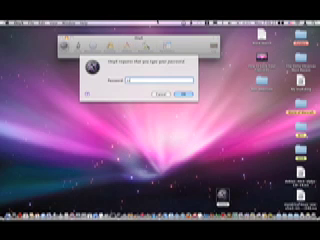
pyautogui.write('password')
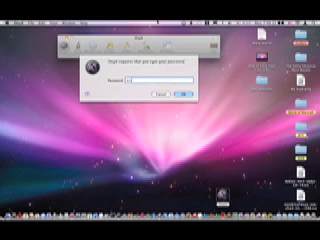
pyautogui.write('password')
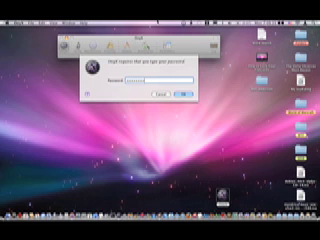